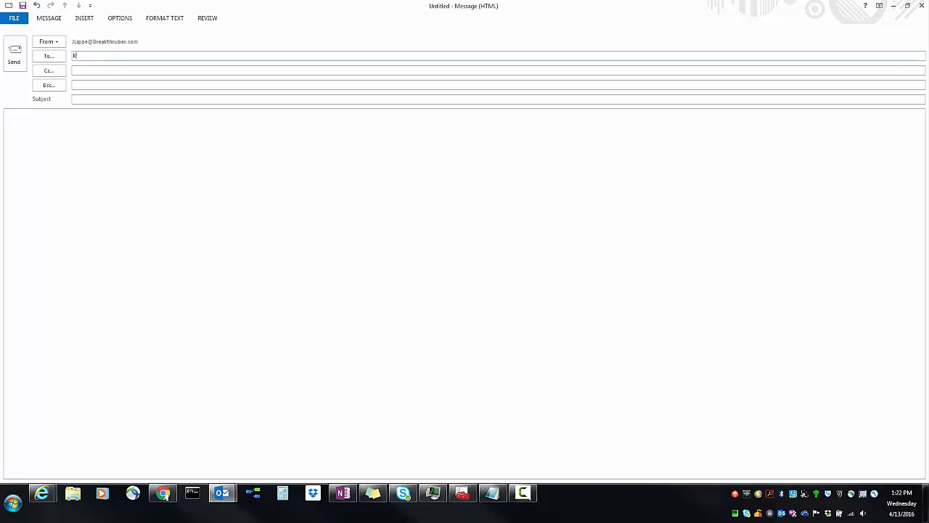
Step: Reach the Mail page of Outlook Options with its save and send message settings
text(j)
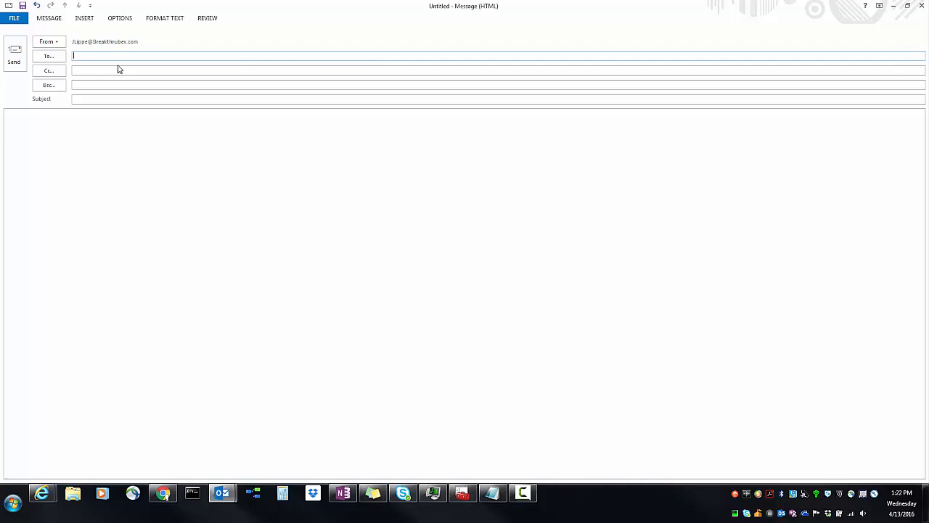
click(13, 17)
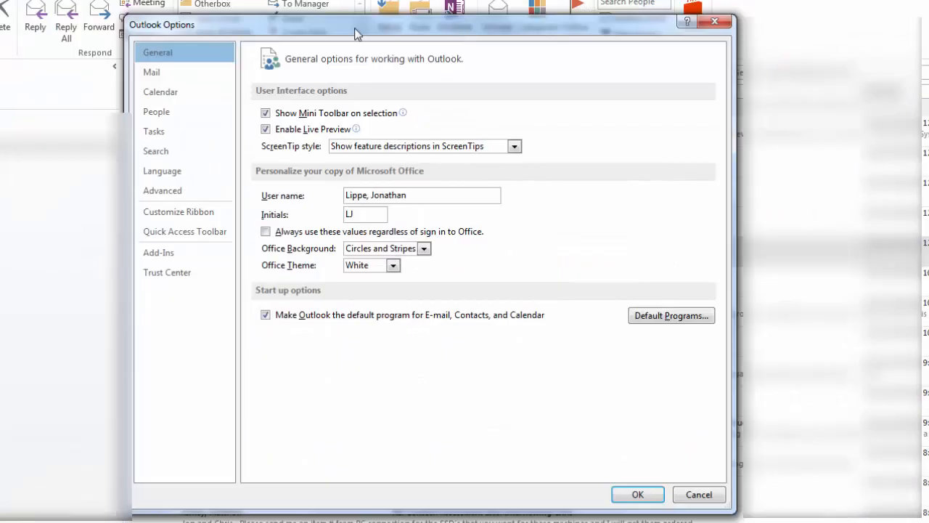
click(151, 73)
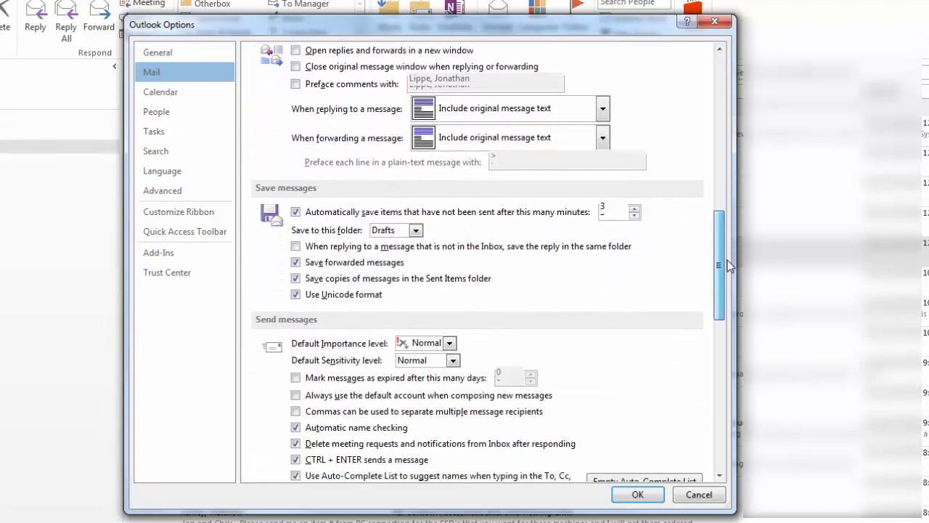
Step: Empty the Auto-Complete list under Send messages and confirm with Yes
scroll(down, 3)
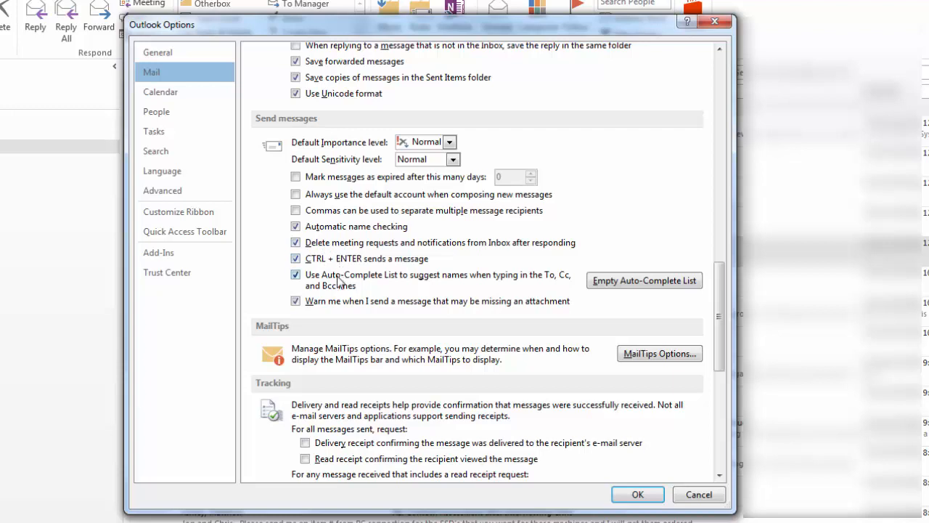
mouse_move(500, 279)
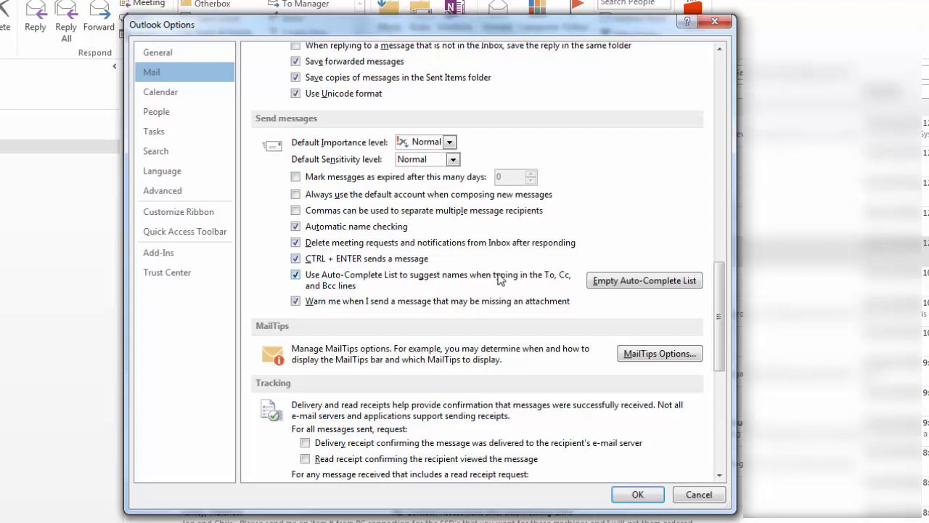
mouse_move(348, 296)
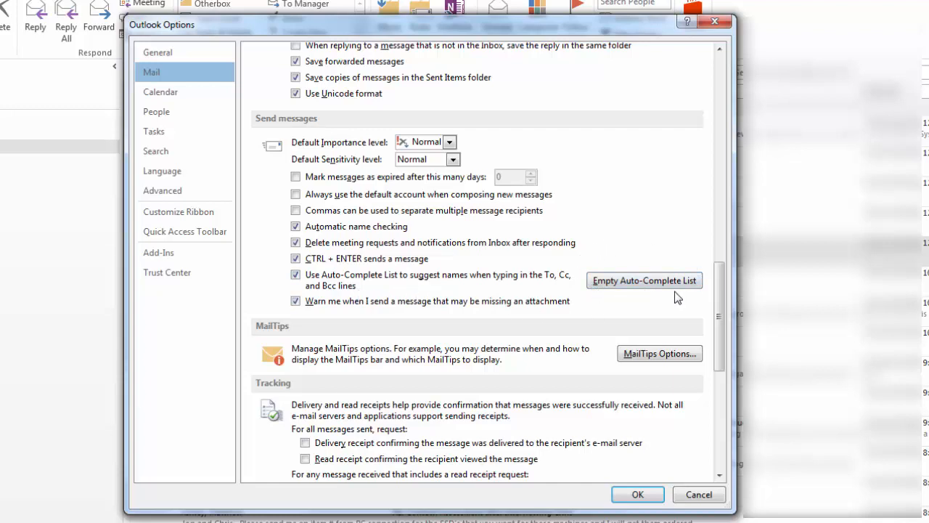
click(645, 280)
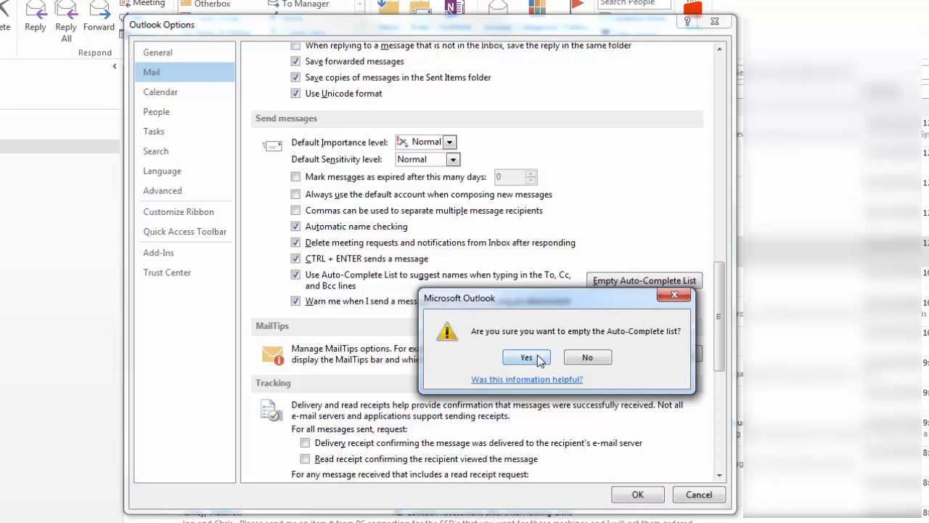
click(526, 357)
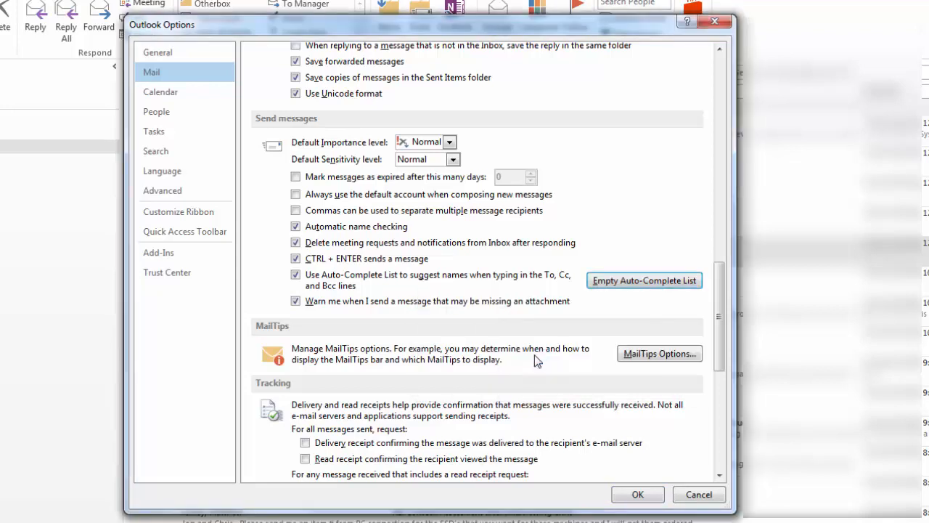